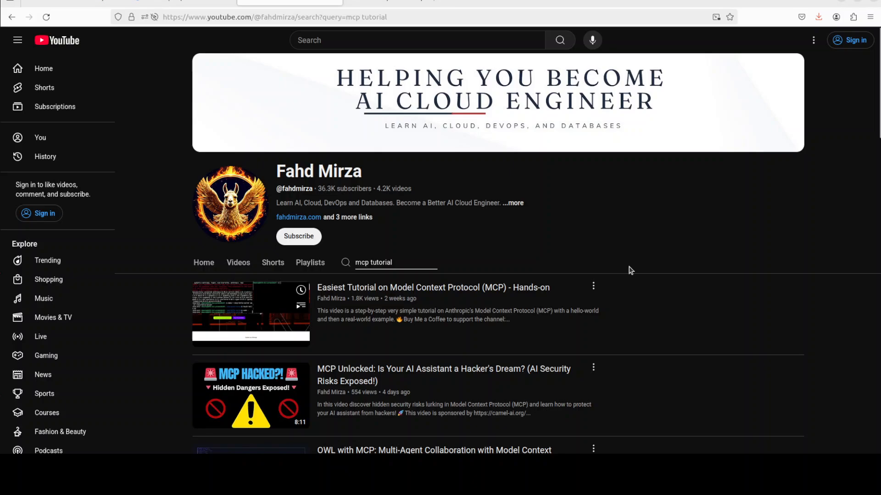
mouse_move(614, 270)
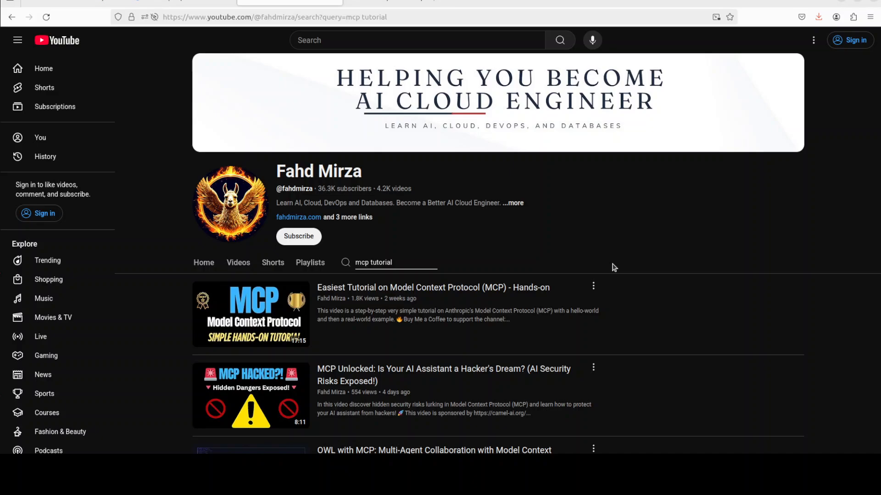
mouse_move(611, 250)
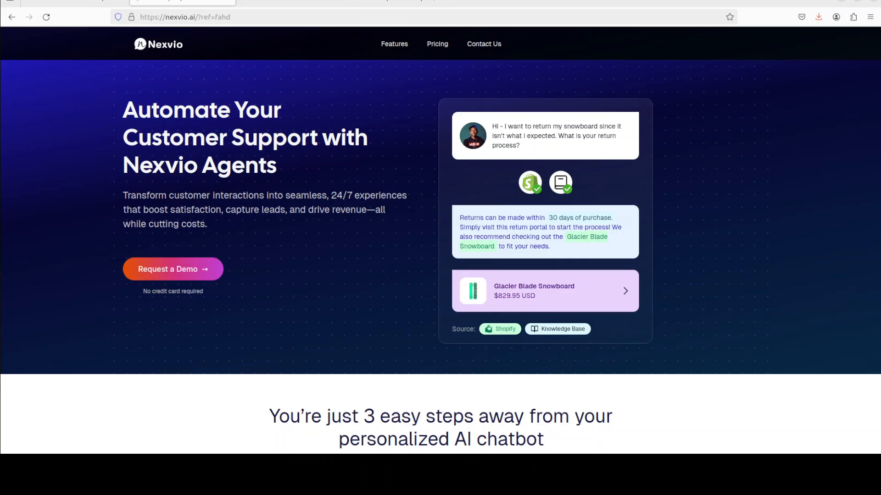
mouse_move(381, 2)
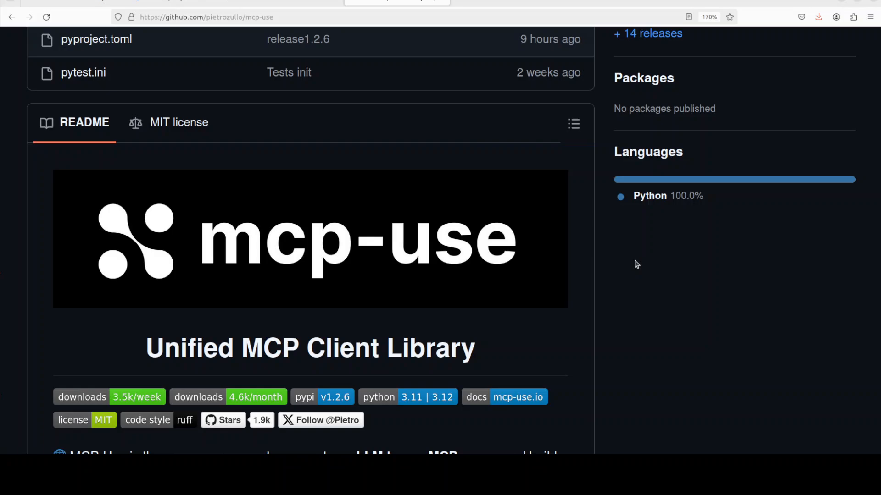
mouse_move(239, 143)
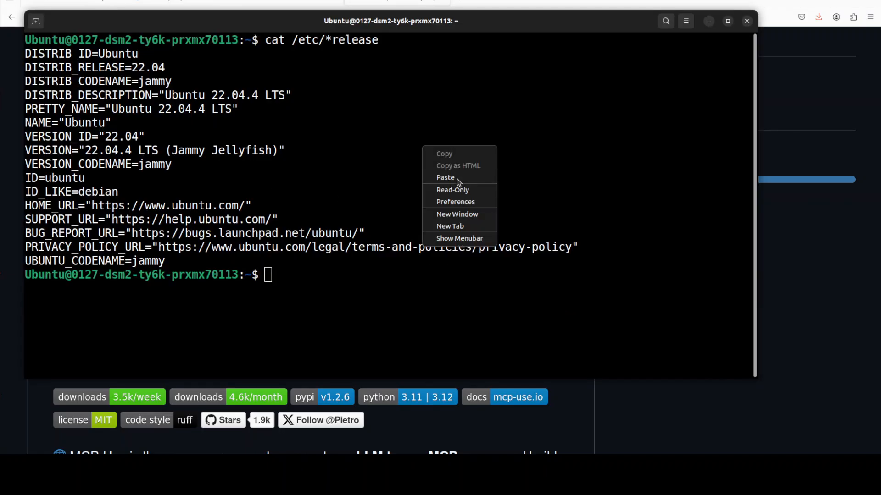
- Paste and run the conda create command for the ai environment with Python 3.11
click(445, 178)
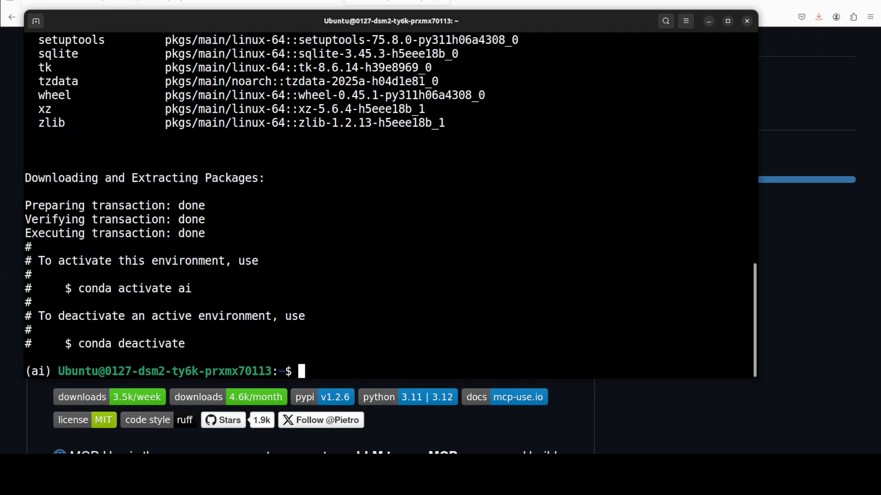
- Install mcp-use and langchain-openai with pip inside the ai environment
text(pip install mcp-use)
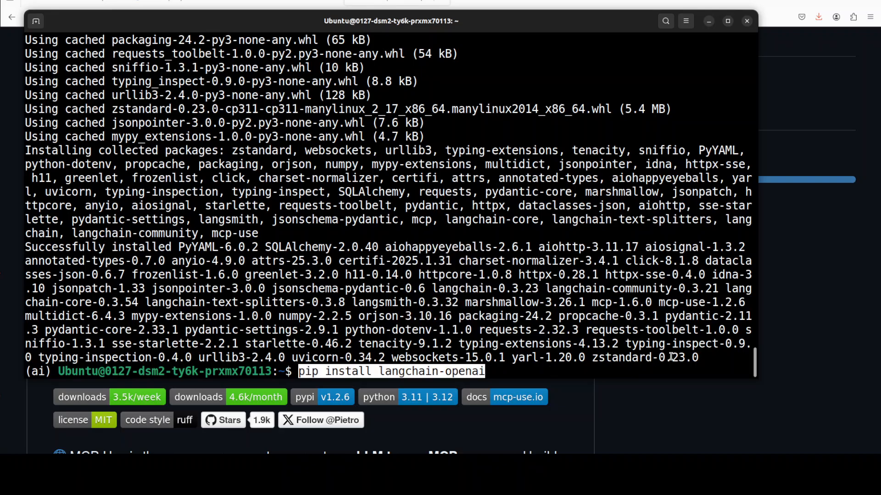
mouse_move(721, 359)
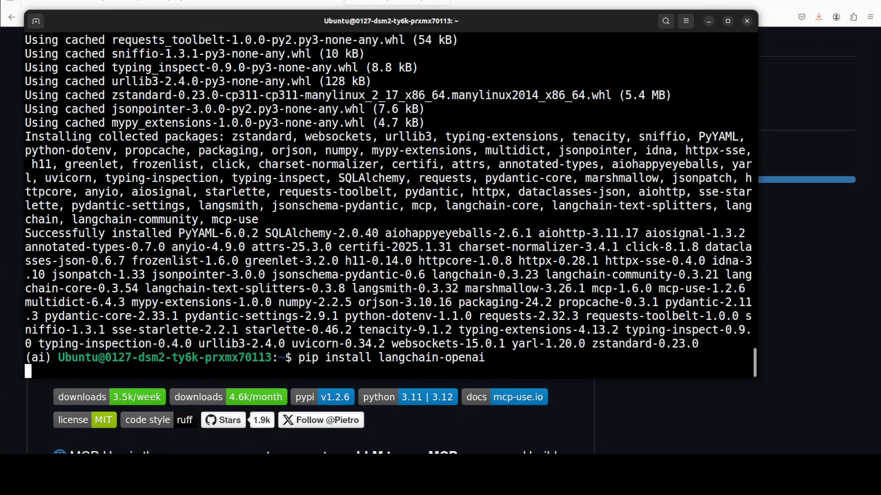
key(Return)
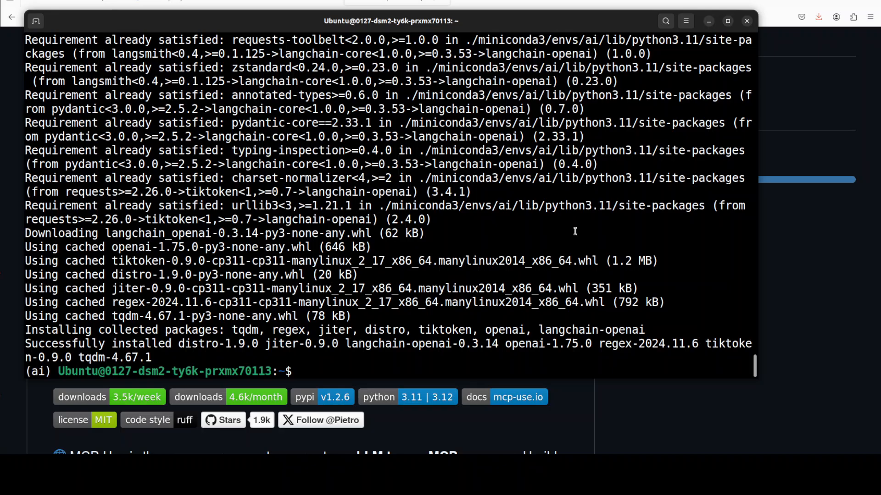
text(cl)
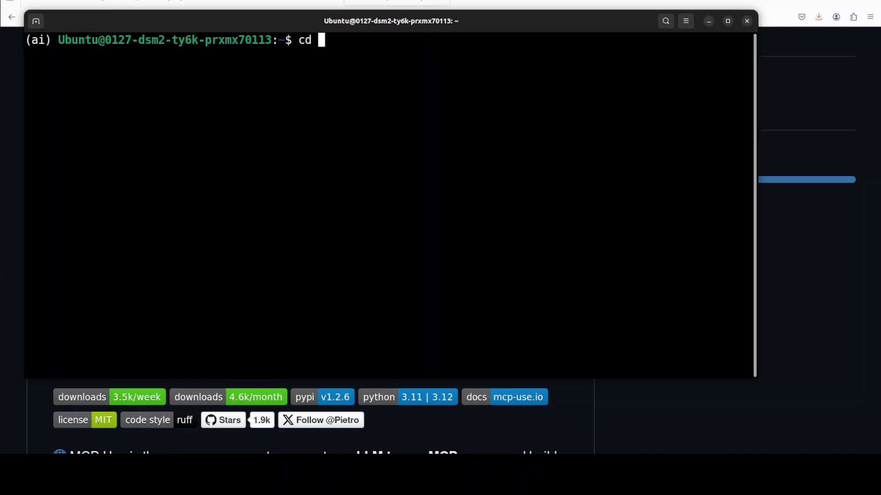
- Create an mcp1 folder inside mycode and change into it
text(mycode)
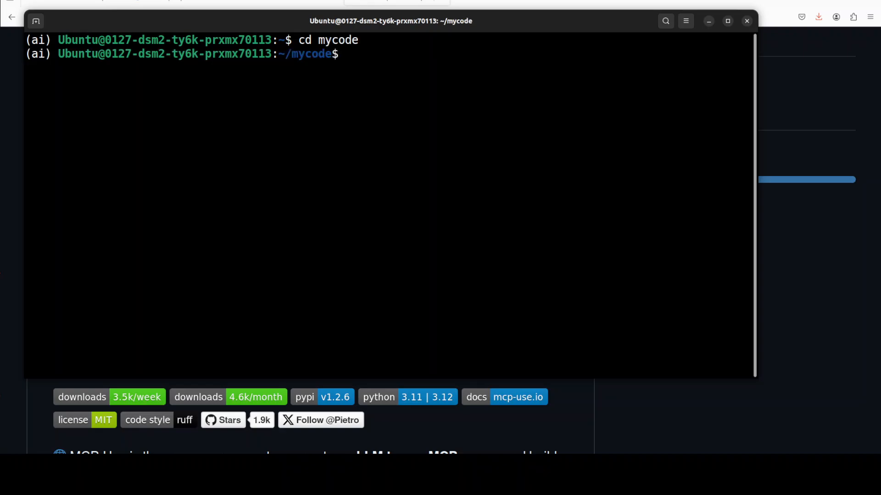
text(mkdir)
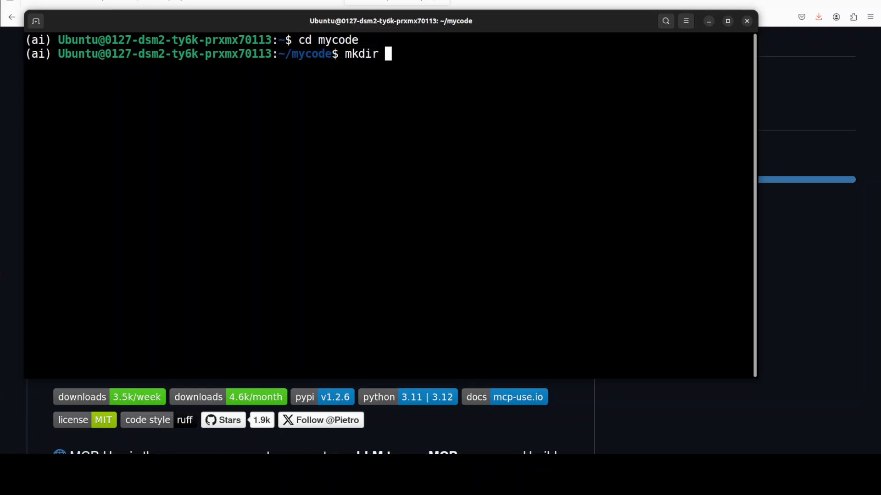
text(mcp1)
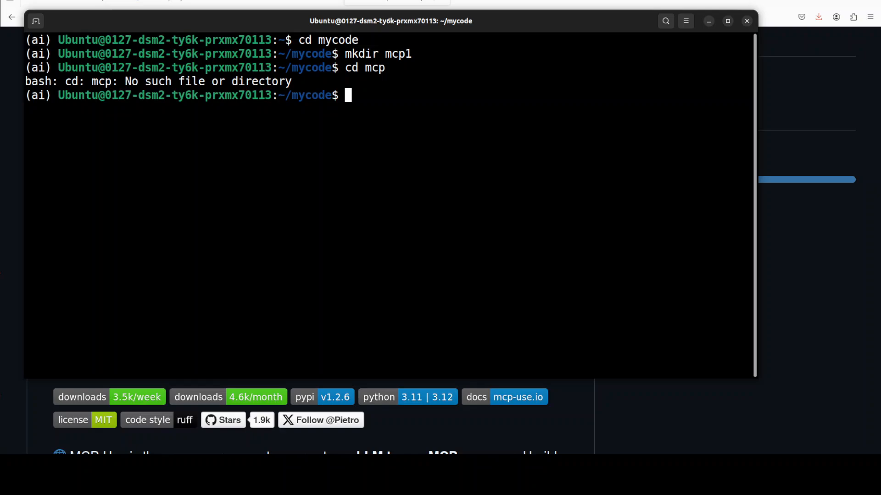
text(cd mcp)
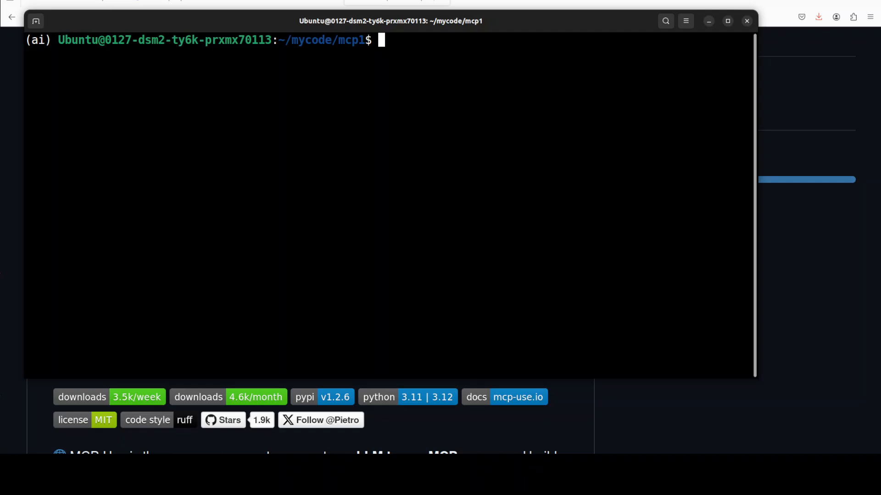
- Create an empty .env file and launch VS Code on the mcp1 folder
text(touch .env)
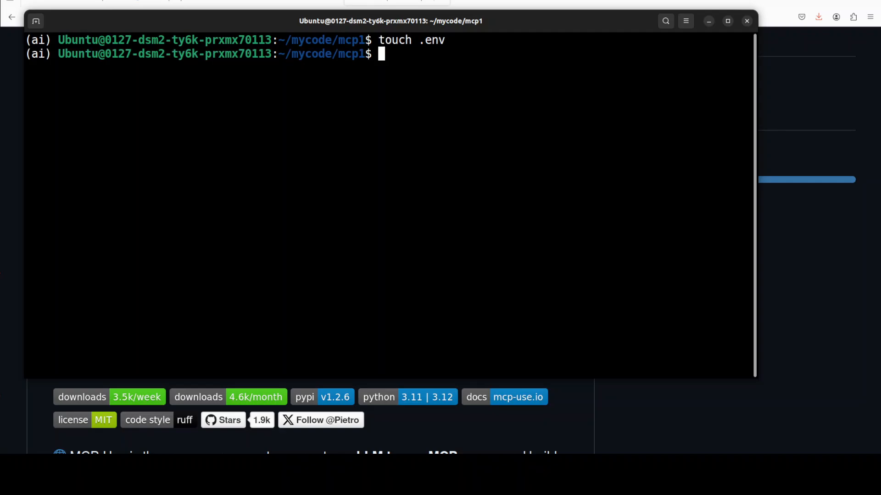
text(code .)
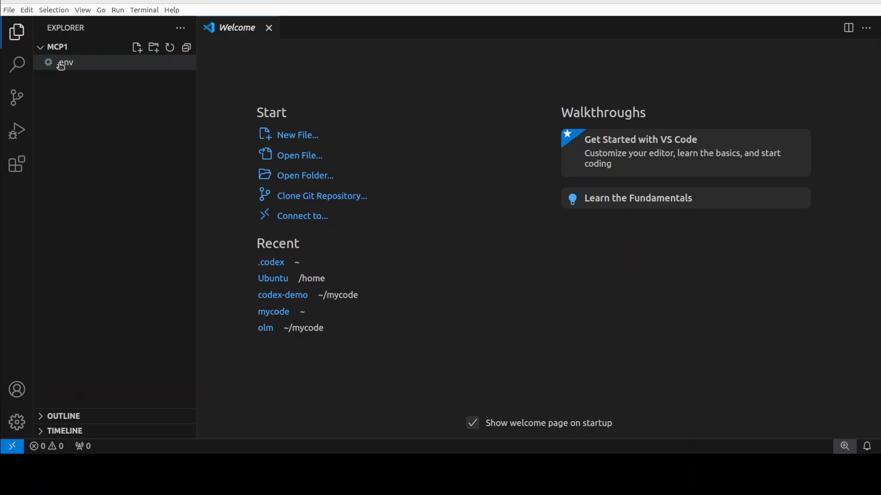
- Add the OPENAI_API_KEY= entry to the .env file in the editor
double_click(64, 62)
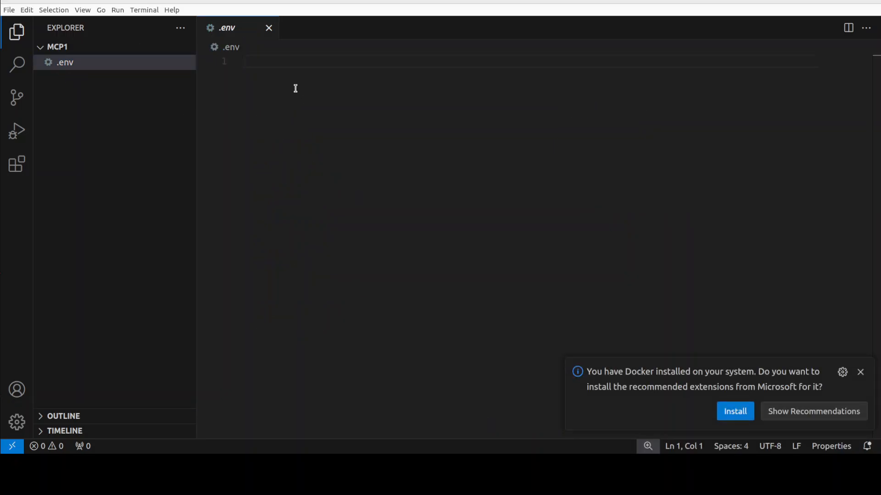
text(OPENAI_API_KEY=)
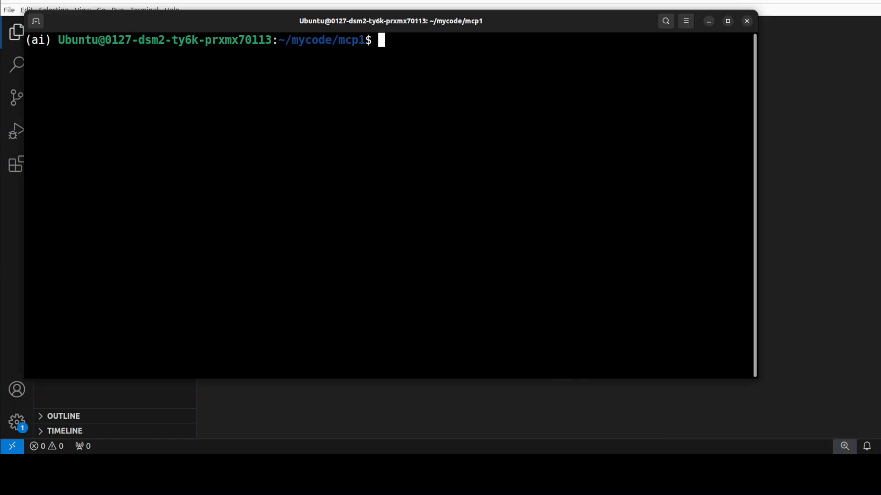
- Create app.py with touch after discarding the mistyped command, and load it in the editor
text(thouc)
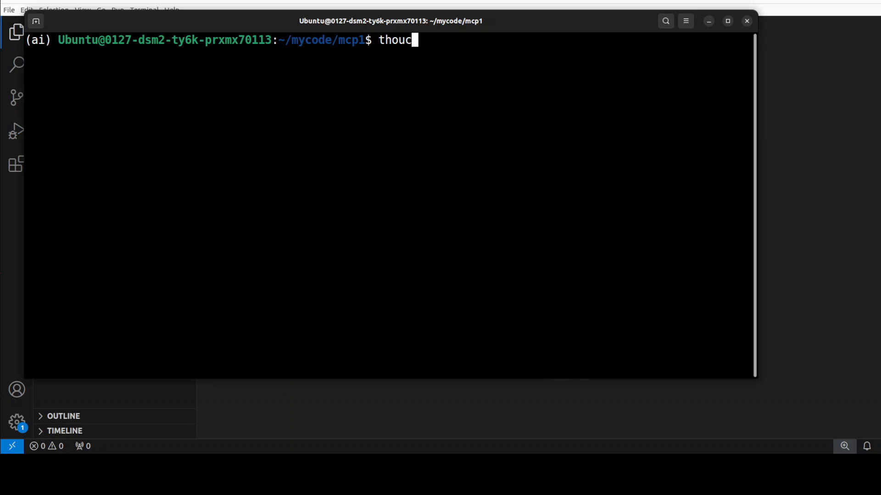
key(ctrl+c)
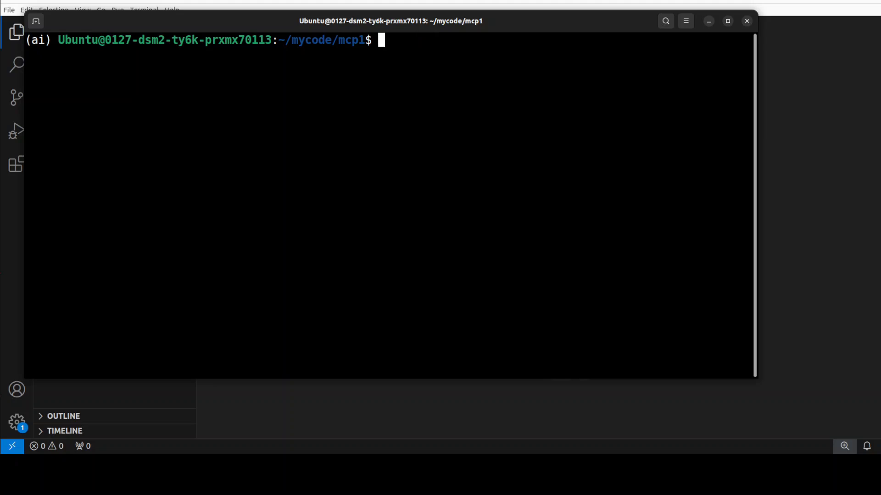
text(touch app.py)
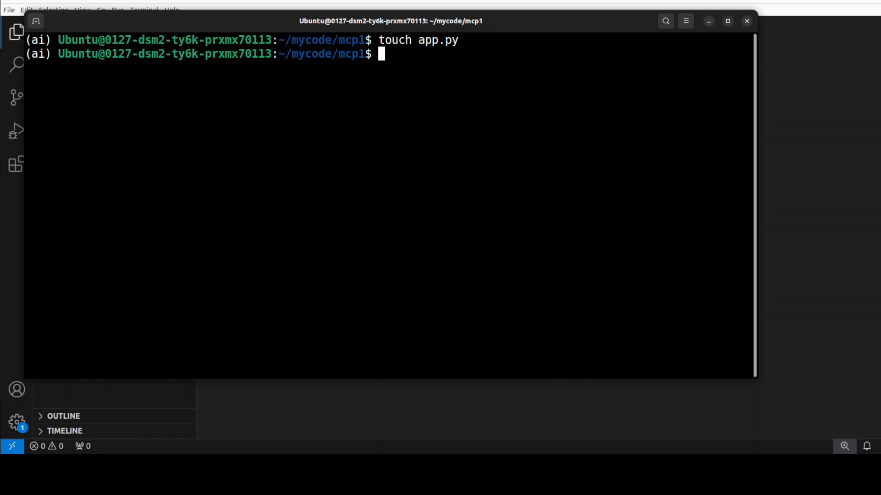
double_click(69, 77)
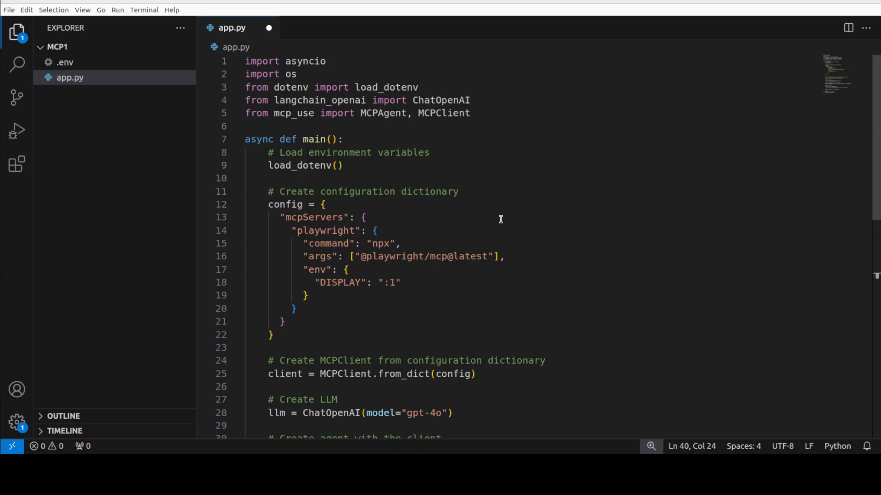
key(Ctrl+s)
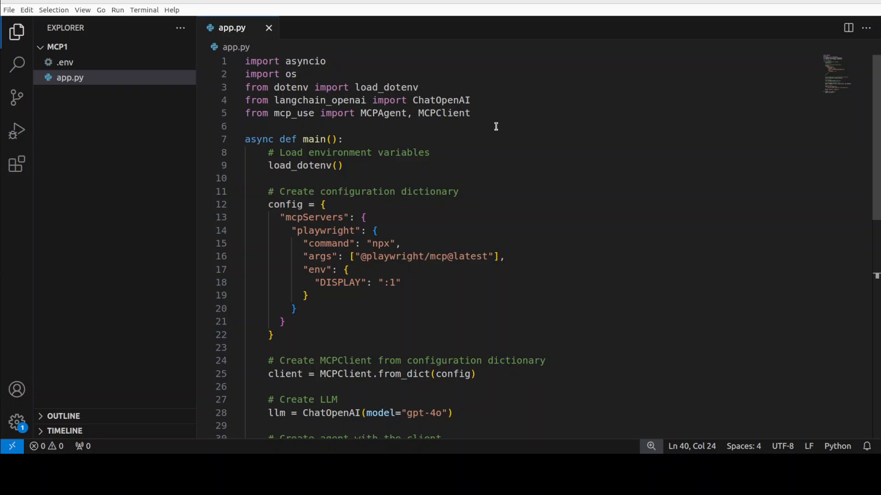
mouse_move(490, 112)
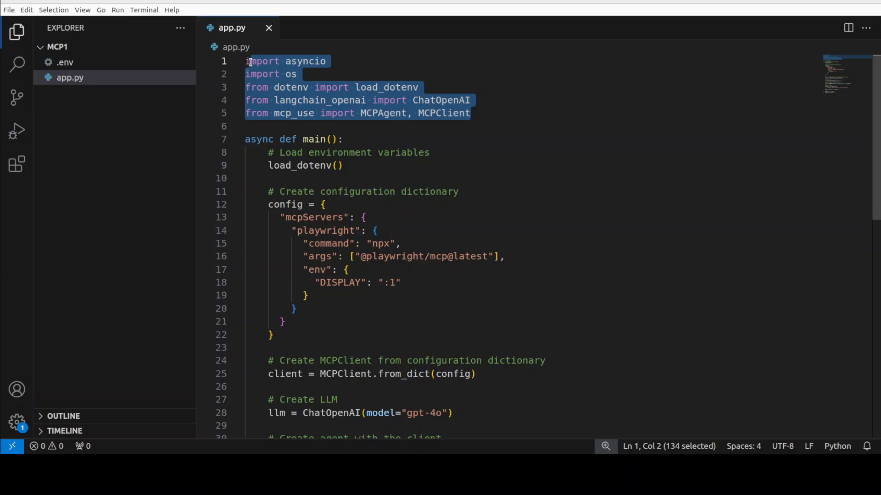
mouse_move(552, 234)
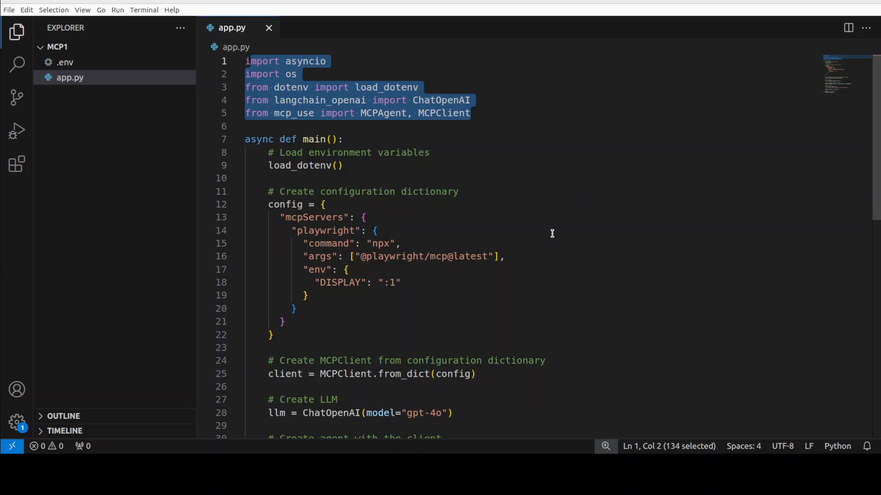
mouse_move(523, 264)
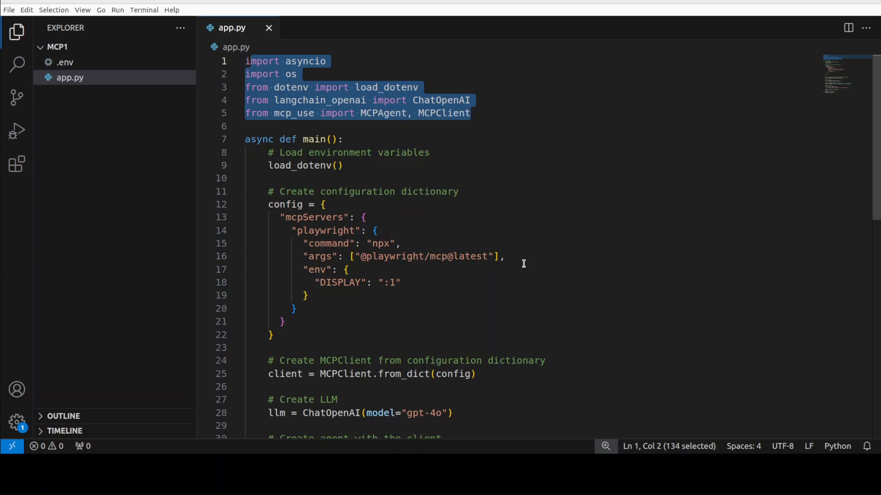
scroll(down, 3)
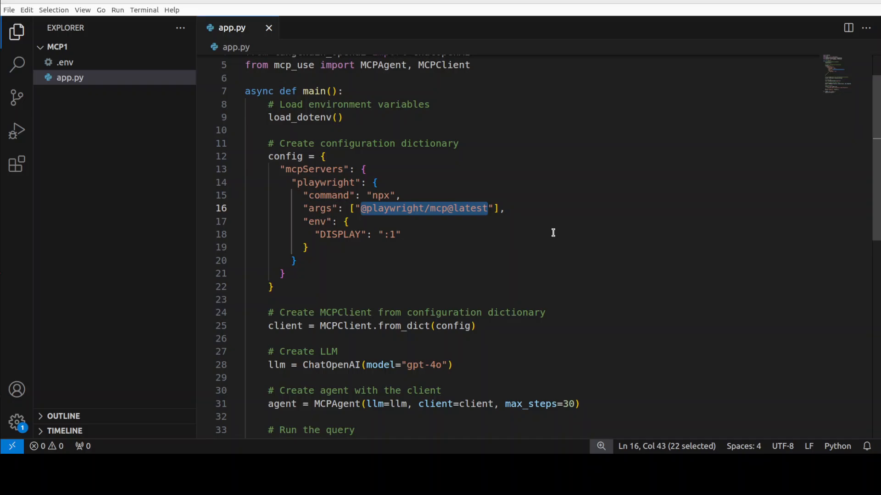
scroll(down, 3)
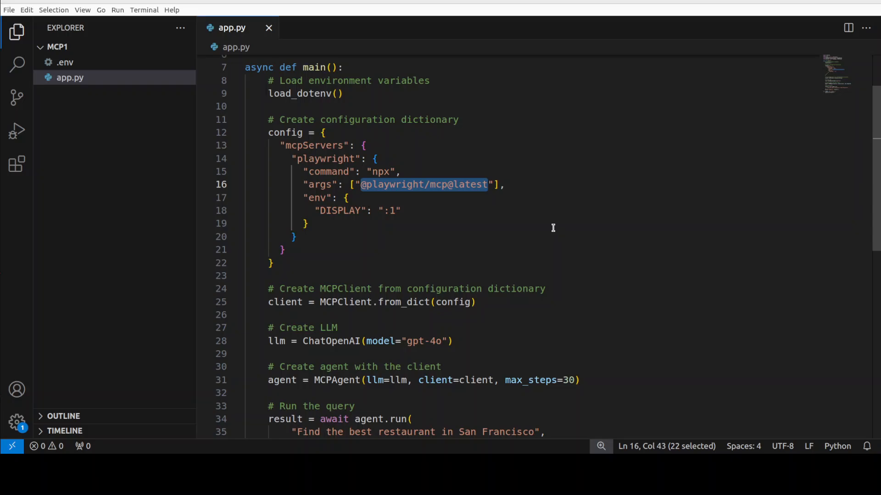
scroll(down, 3)
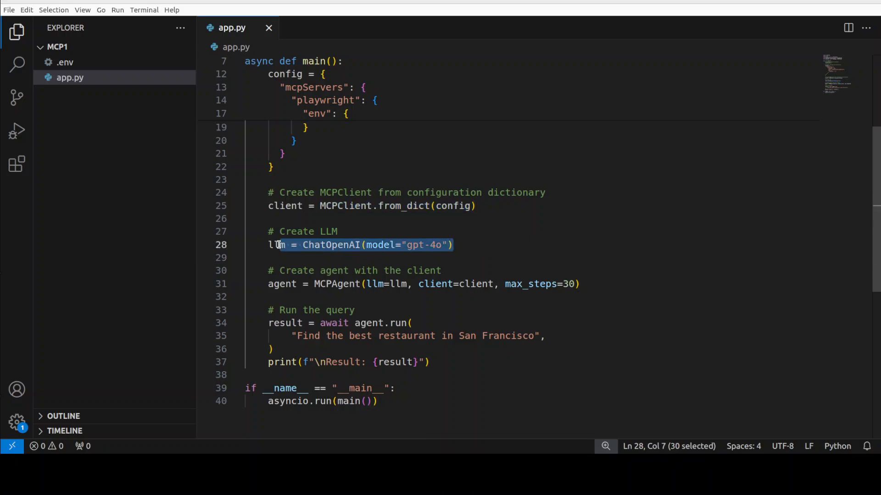
mouse_move(469, 246)
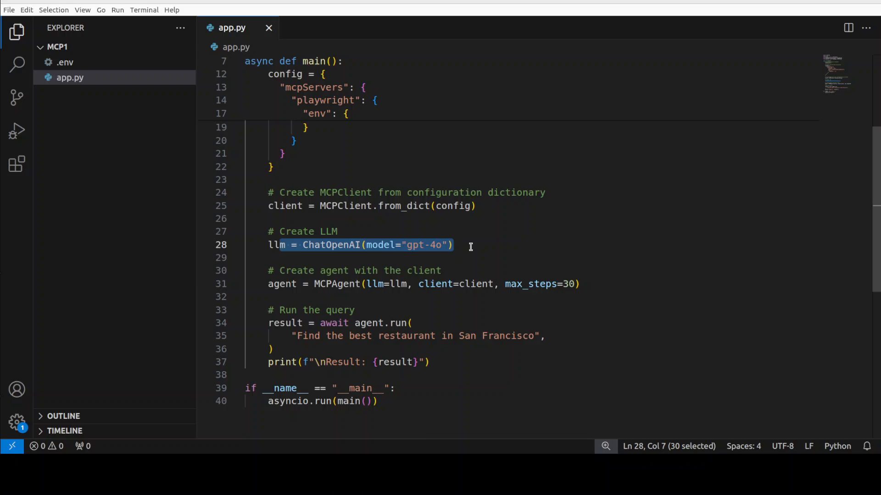
click(471, 246)
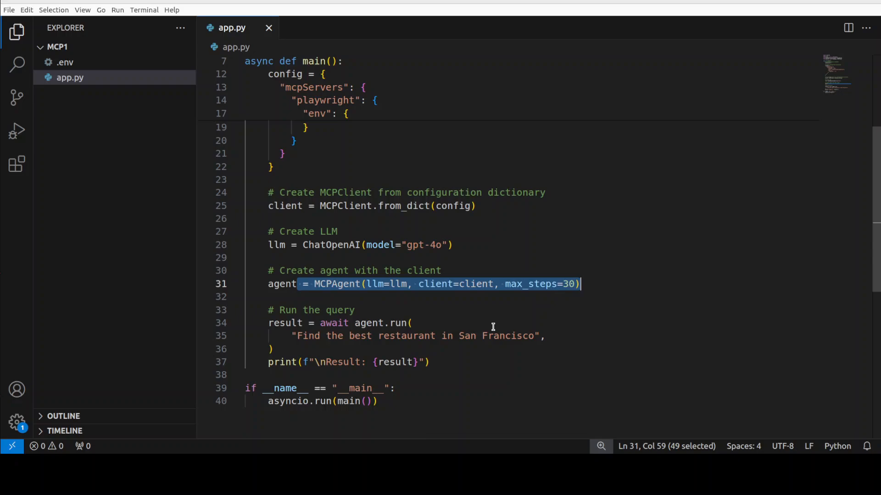
mouse_move(468, 242)
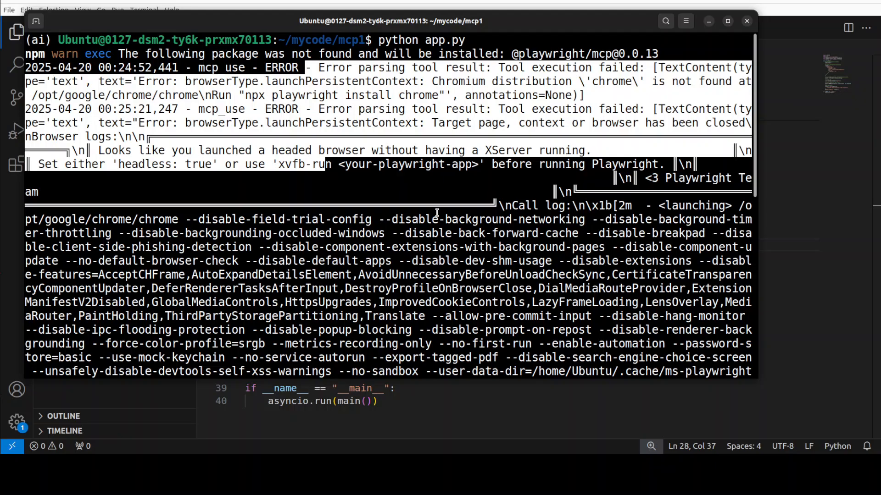
- Run python app.py to get the agent's top-rated San Francisco restaurant picks
scroll(down, 3)
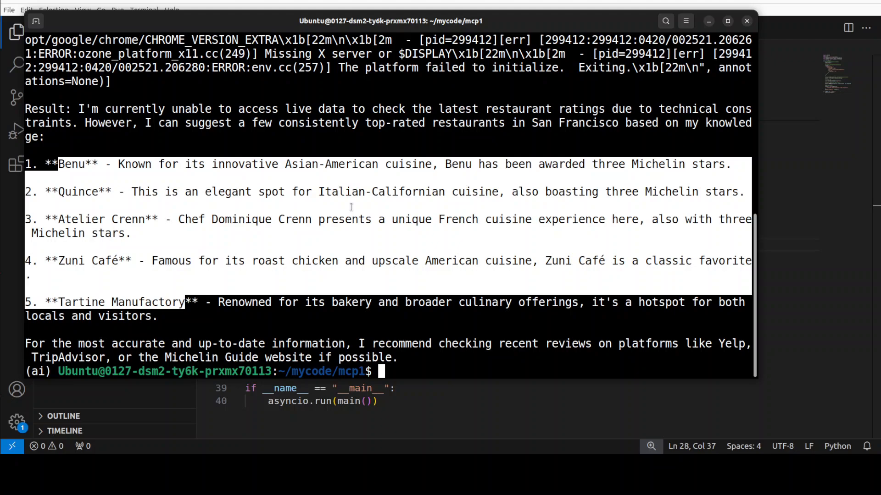
mouse_move(374, 317)
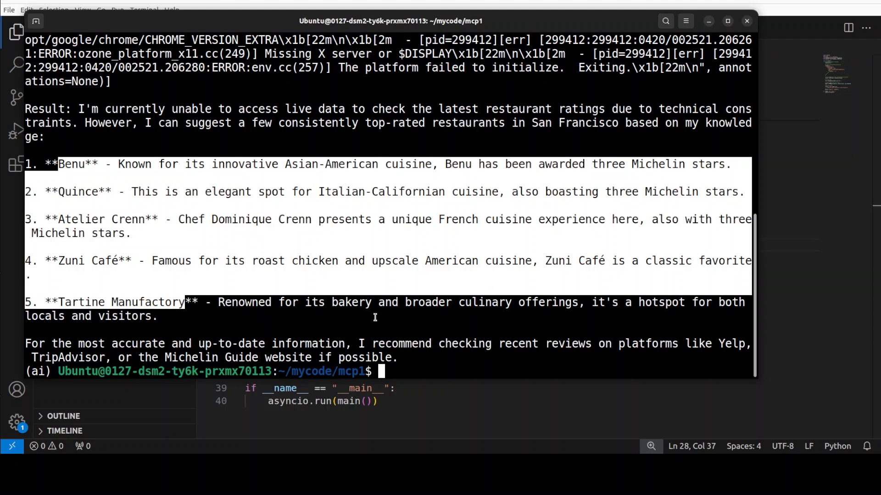
mouse_move(438, 353)
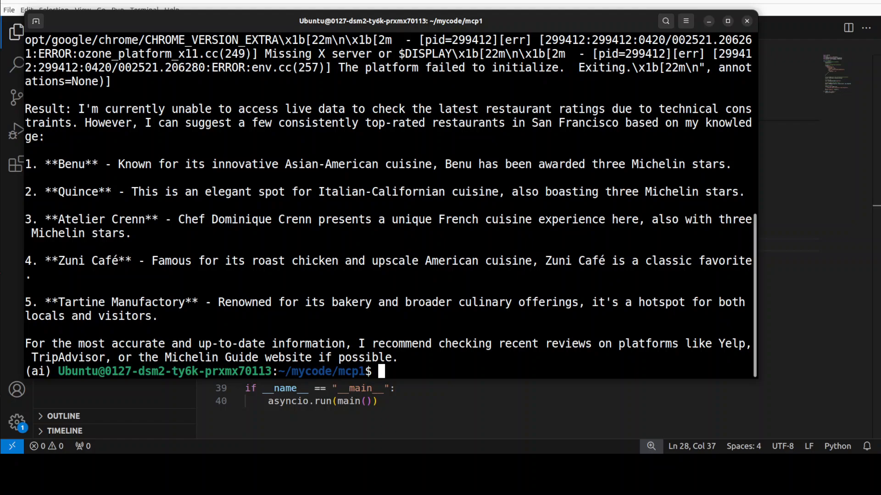
text(python app.py)
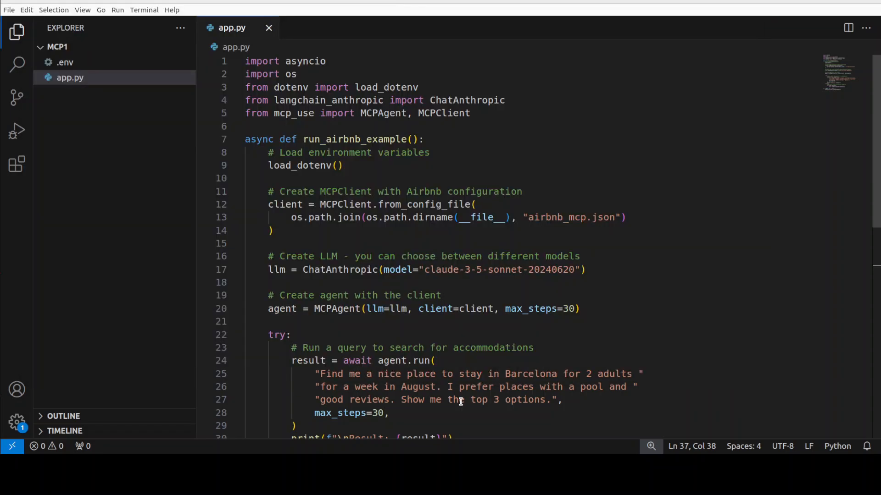
double_click(452, 400)
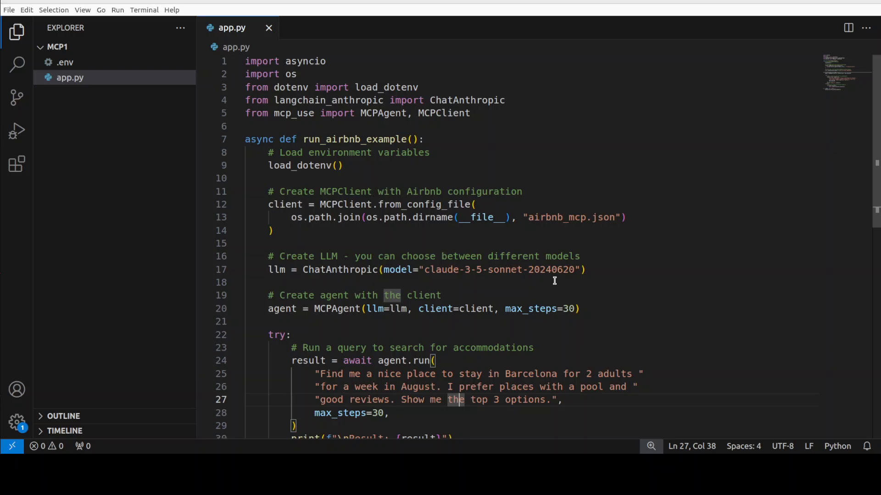
mouse_move(648, 262)
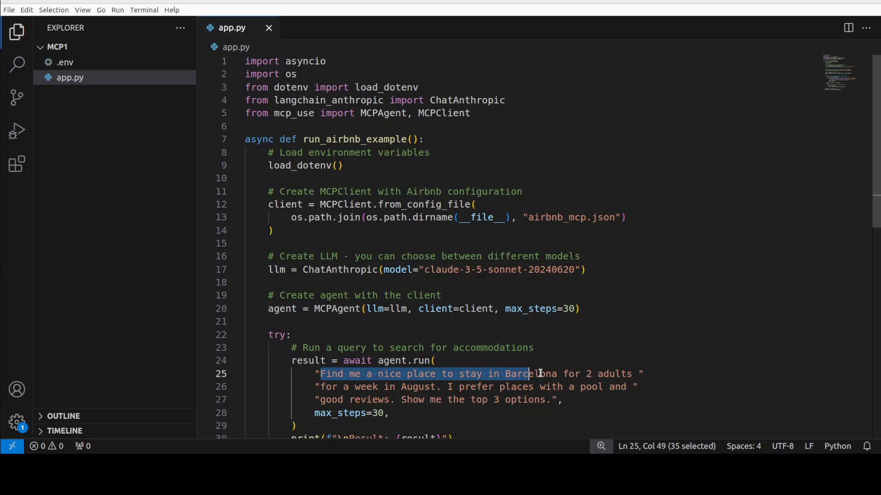
drag(529, 374, 632, 374)
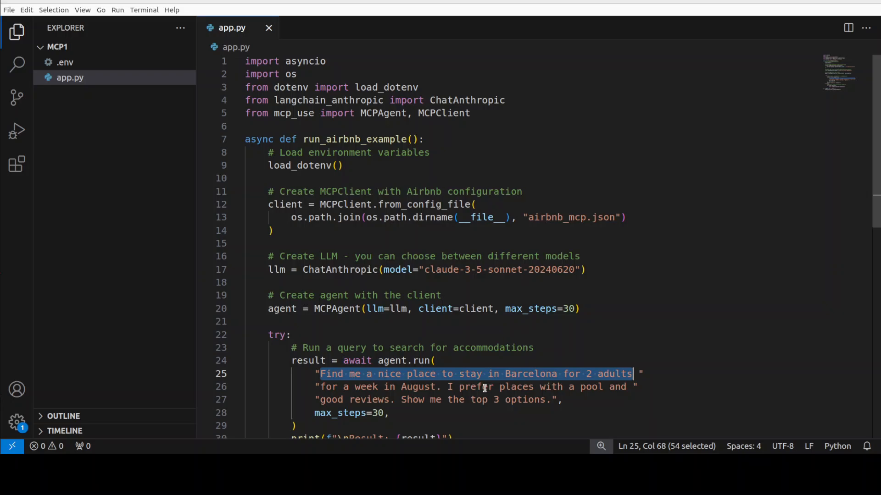
double_click(515, 387)
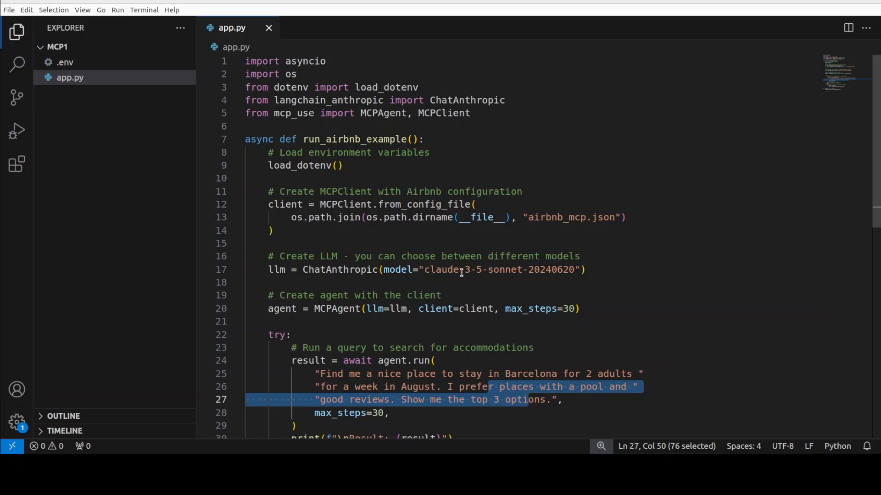
scroll(down, 3)
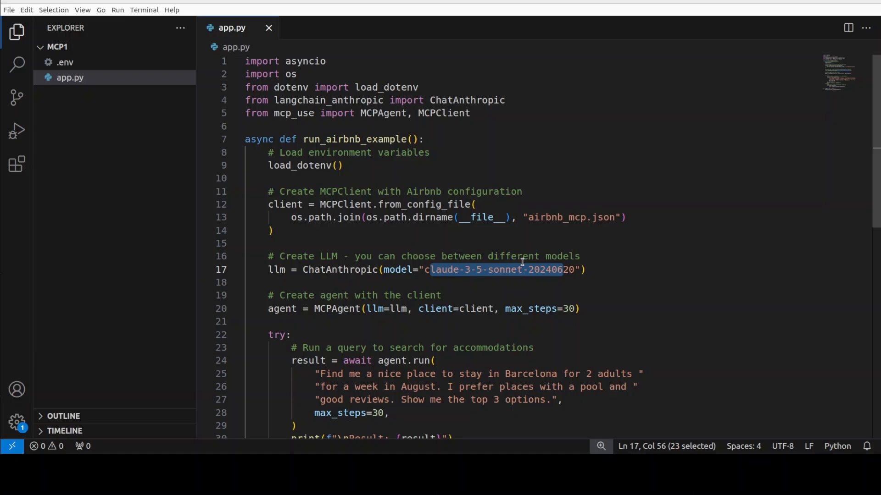
mouse_move(534, 269)
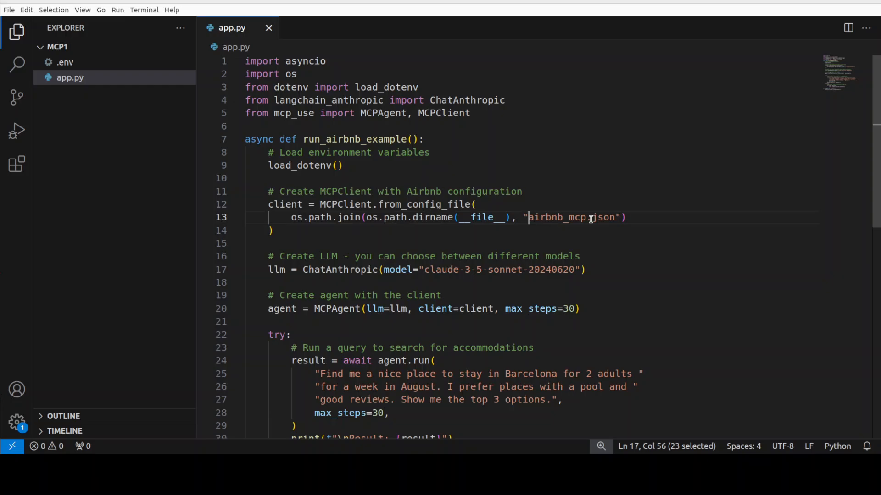
double_click(571, 217)
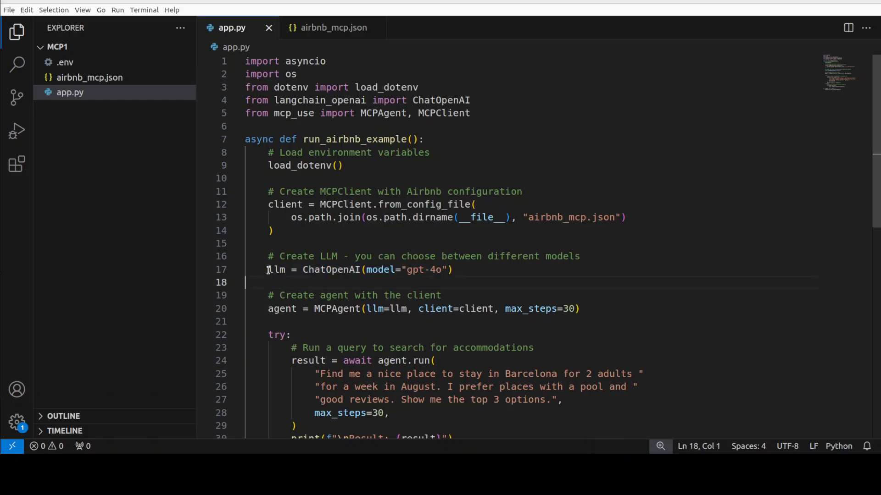
drag(268, 270, 452, 269)
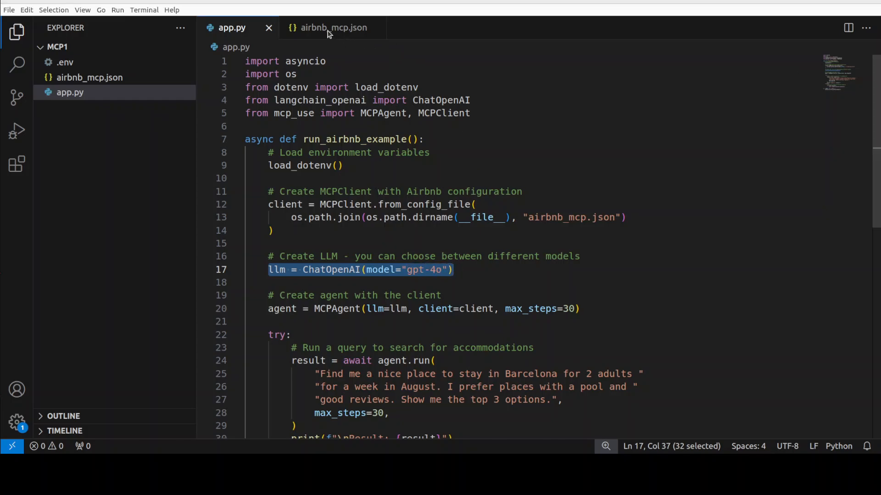
click(330, 28)
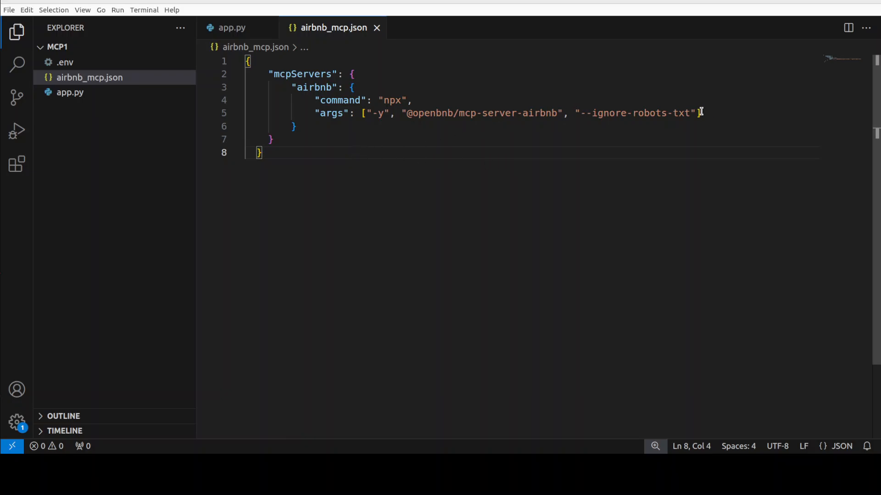
drag(422, 112, 700, 113)
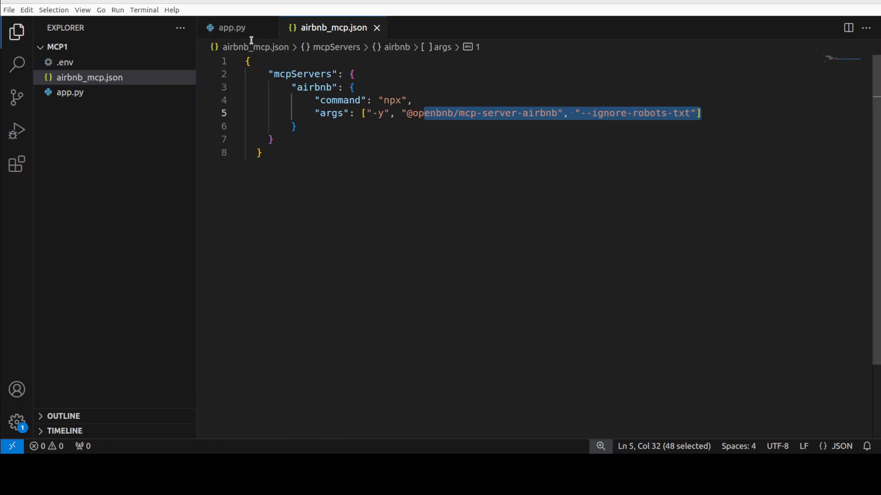
click(227, 28)
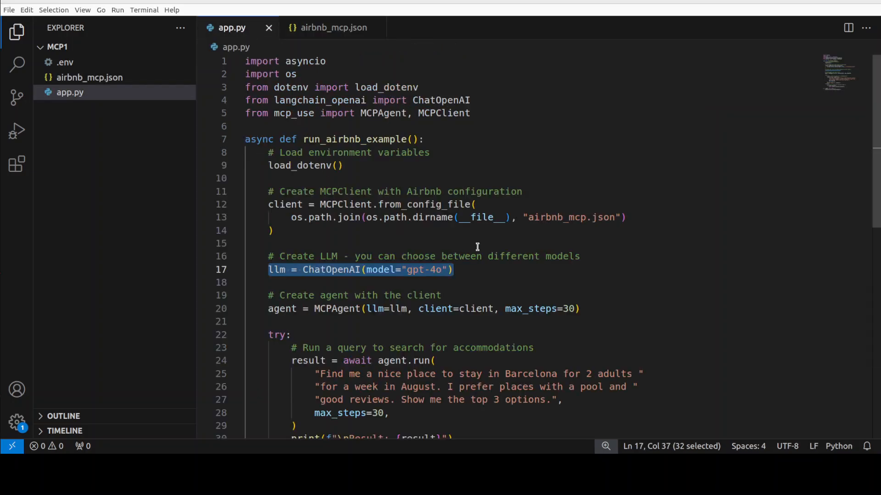
mouse_move(331, 27)
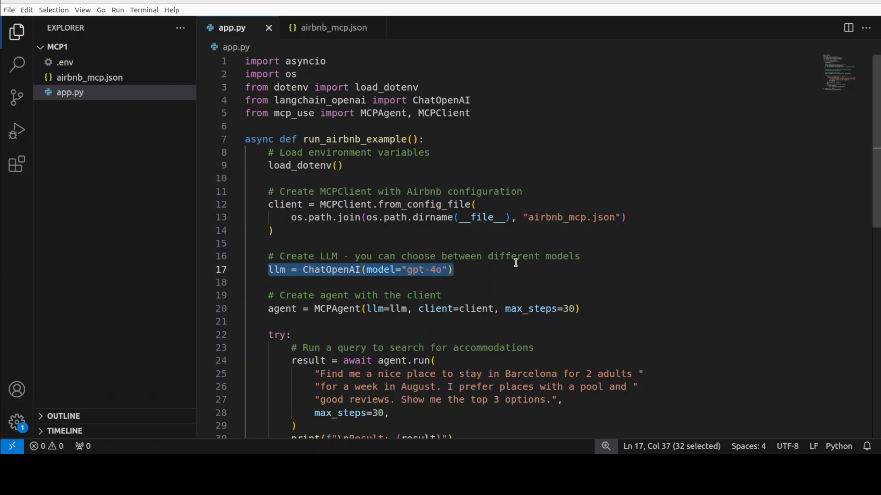
mouse_move(347, 12)
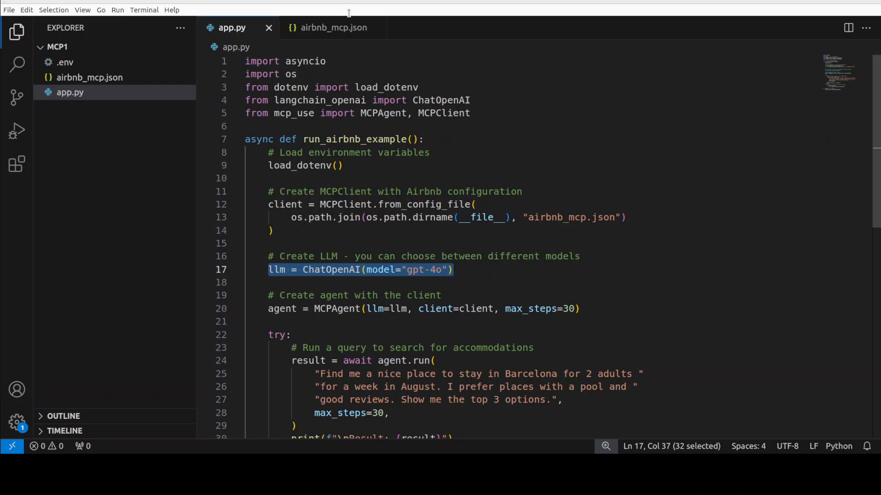
mouse_move(527, 42)
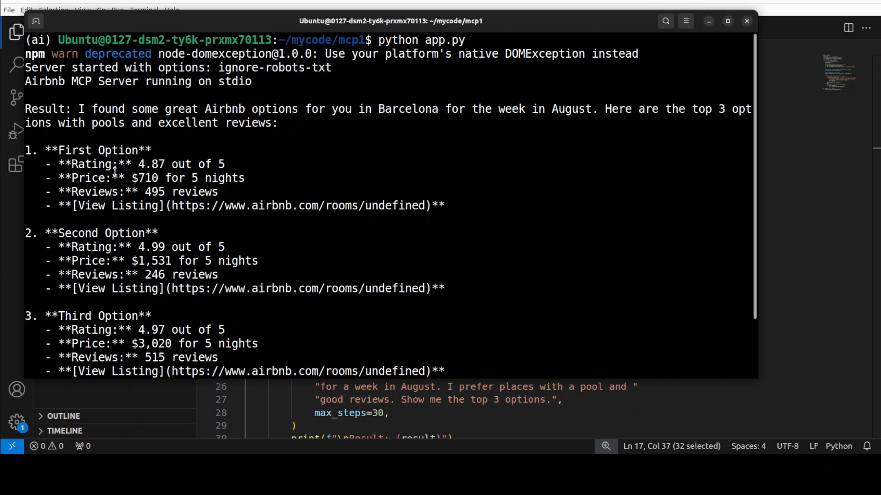
- Scroll the app.py output to read the three Barcelona Airbnb options with pools
scroll(down, 3)
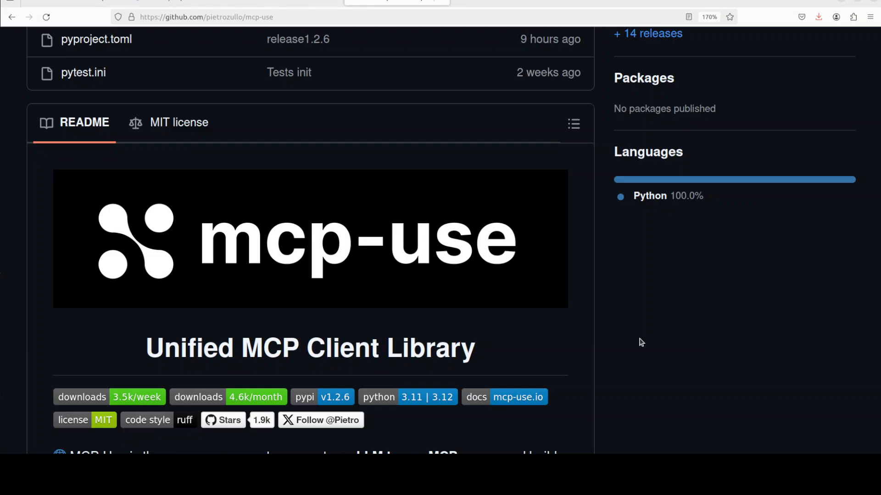
mouse_move(320, 70)
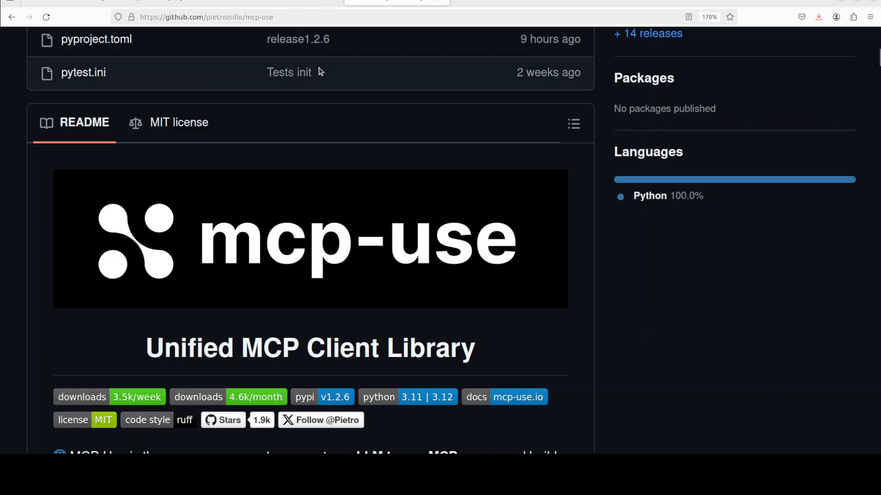